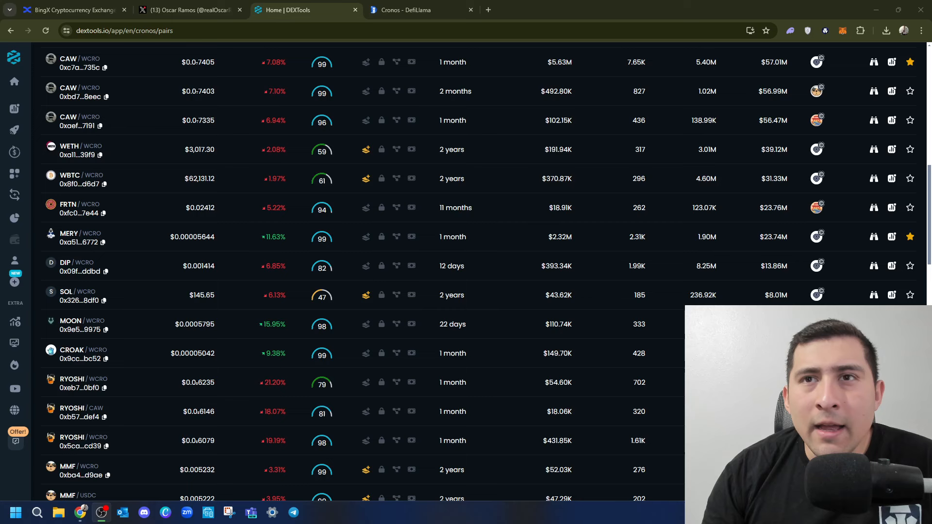
- View the X post's enlarged image listing Cronos memecoin price changes
click(191, 10)
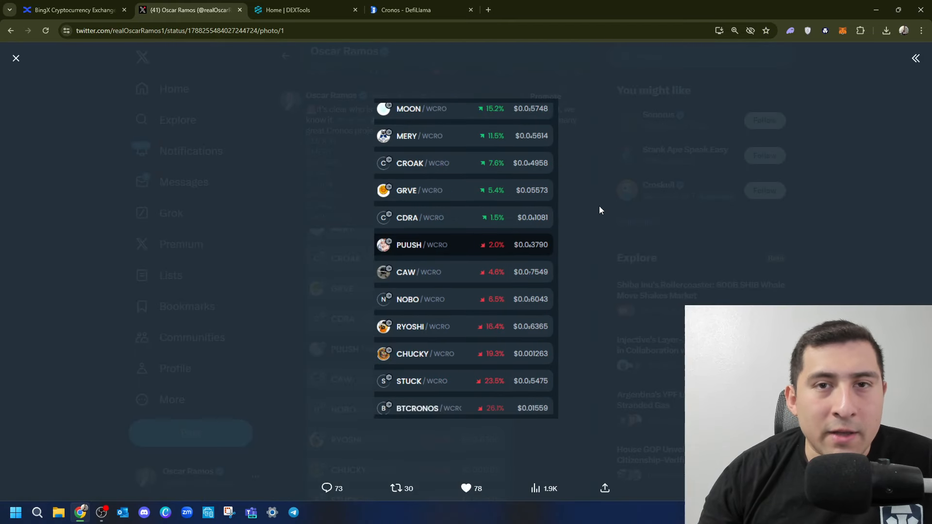
- Close the enlarged tweet image and return to the DEXTools Cronos pair list
click(16, 57)
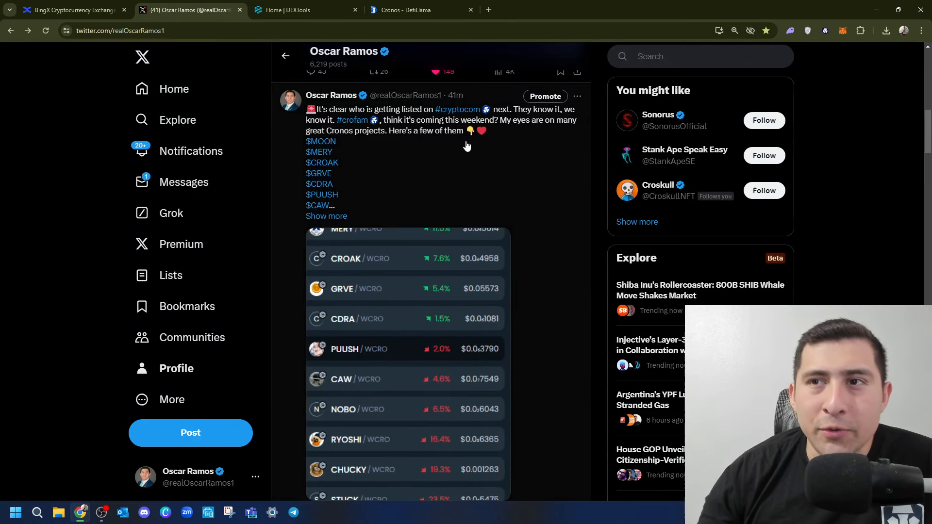
mouse_move(378, 100)
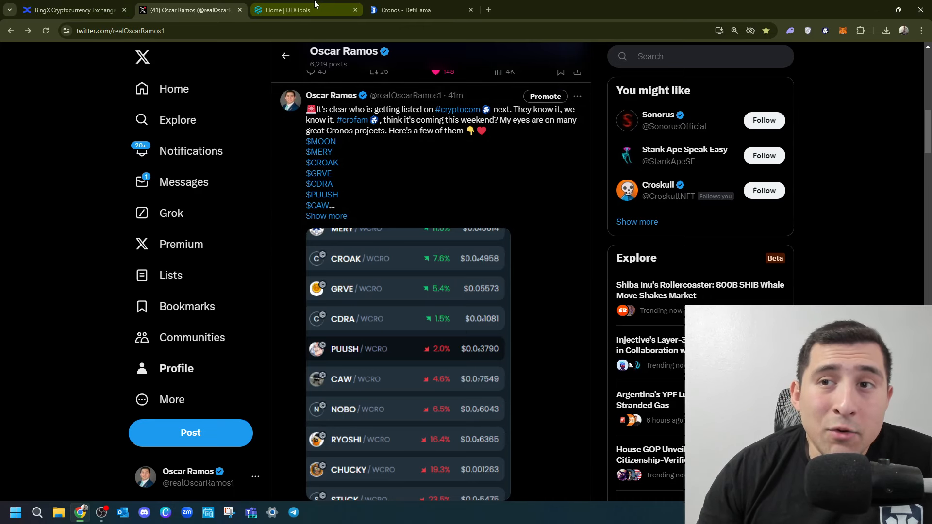
click(297, 8)
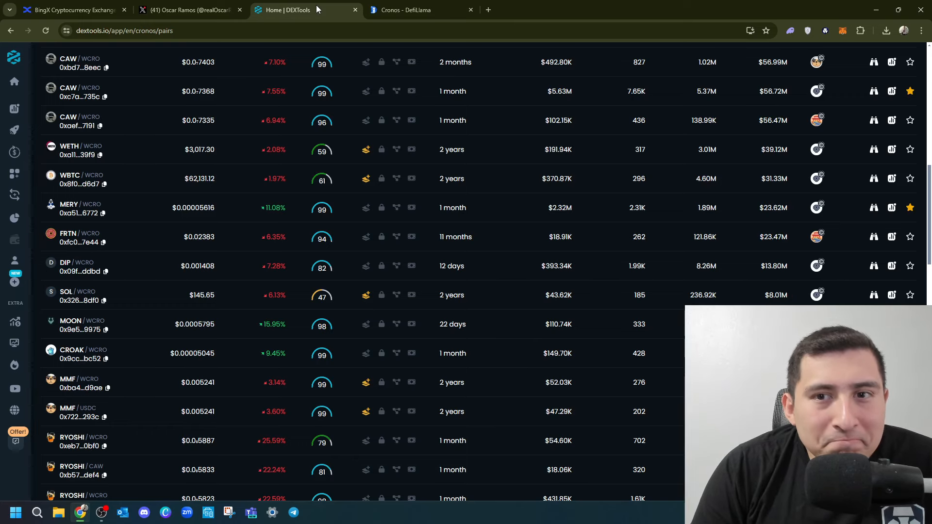
- Check DefiLlama's Cronos chain overview showing $736.35m TVL, then return to the X profile feed
click(407, 10)
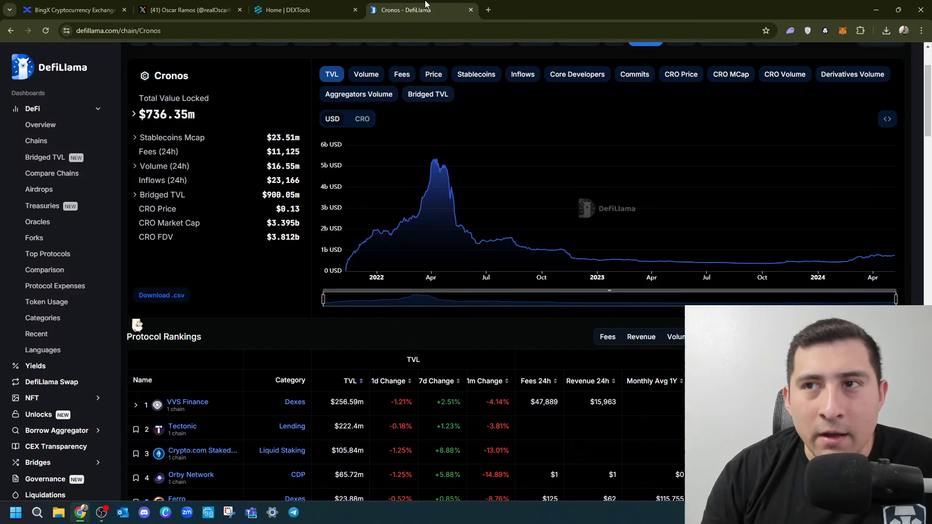
scroll(down, 3)
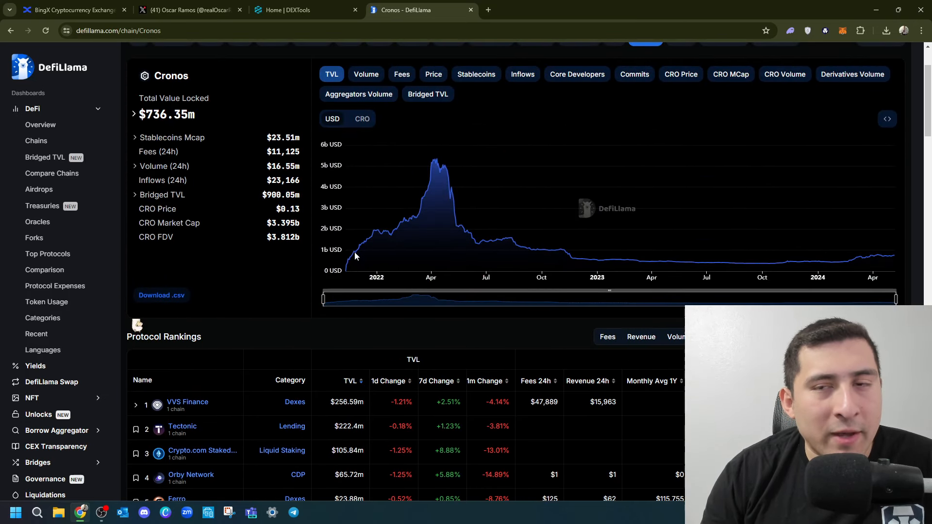
click(179, 10)
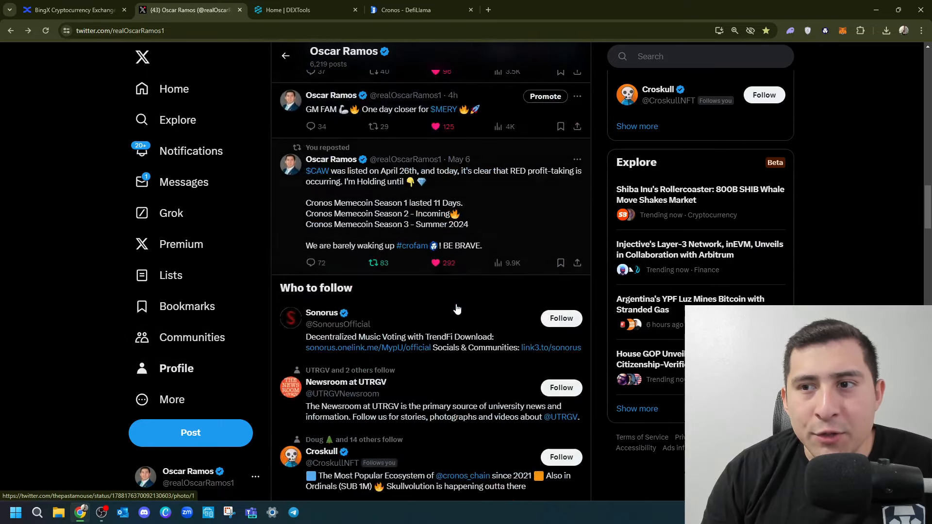
scroll(down, 3)
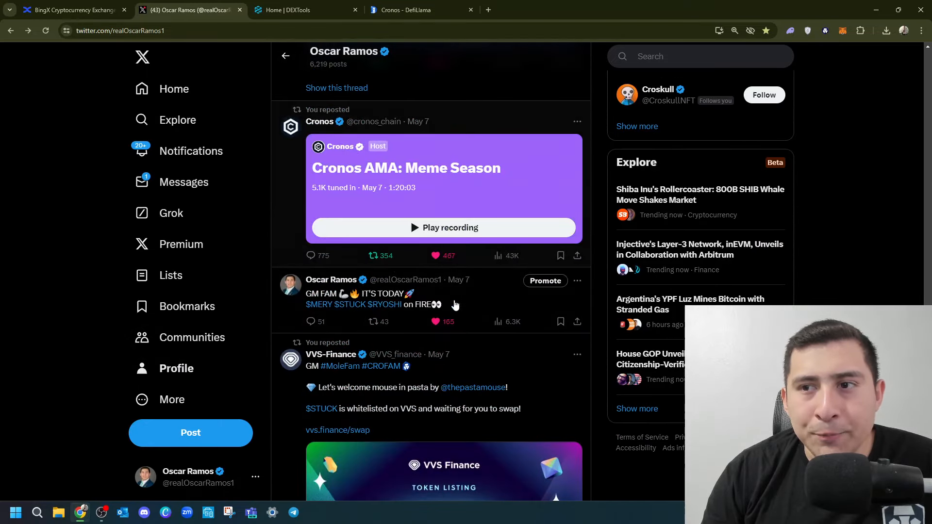
scroll(down, 3)
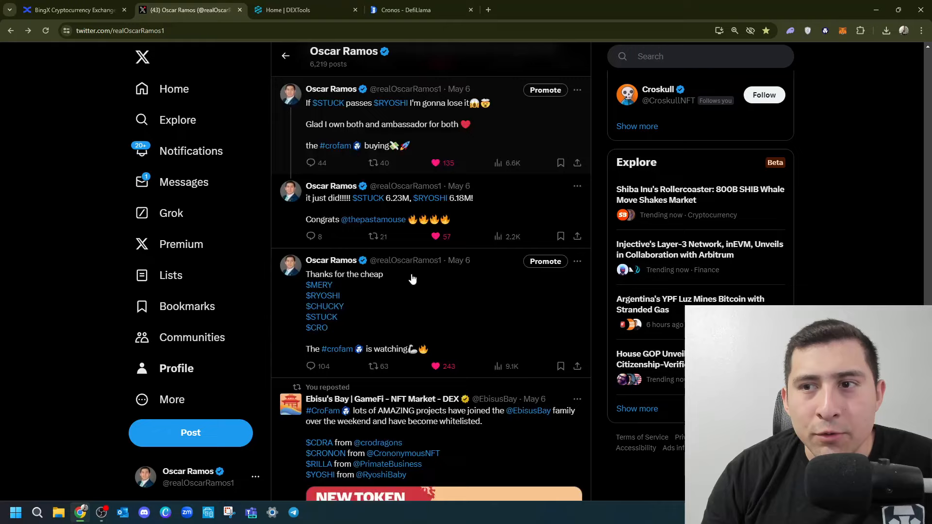
scroll(down, 3)
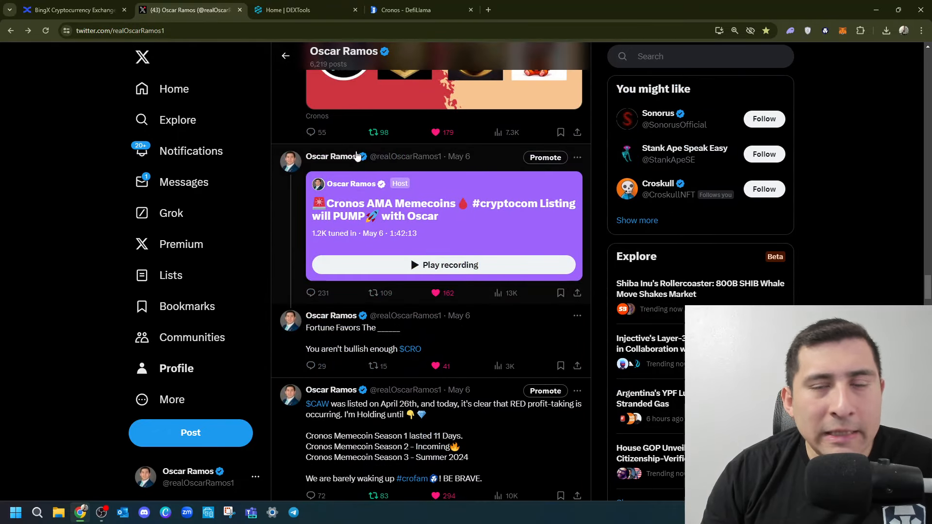
- Review DefiLlama's Cronos TVL history chart and the protocol rankings led by VVS Finance
click(412, 10)
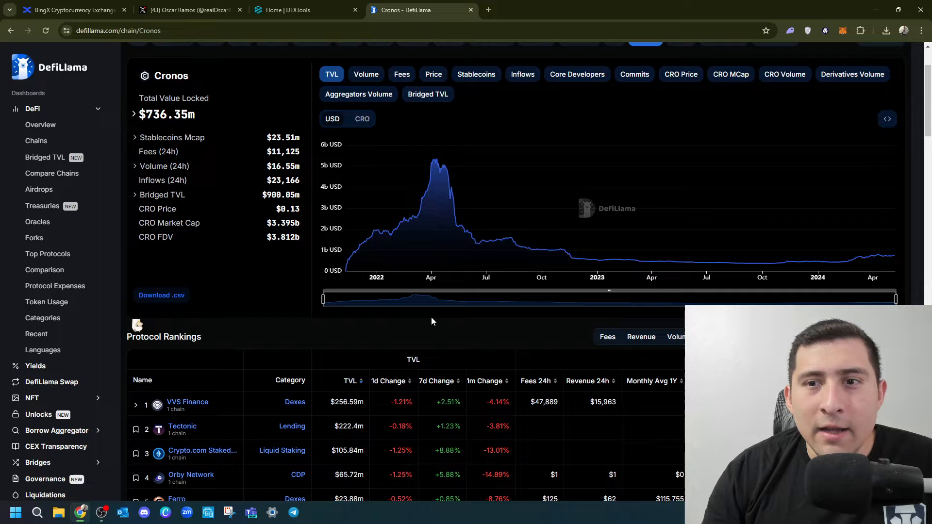
scroll(down, 3)
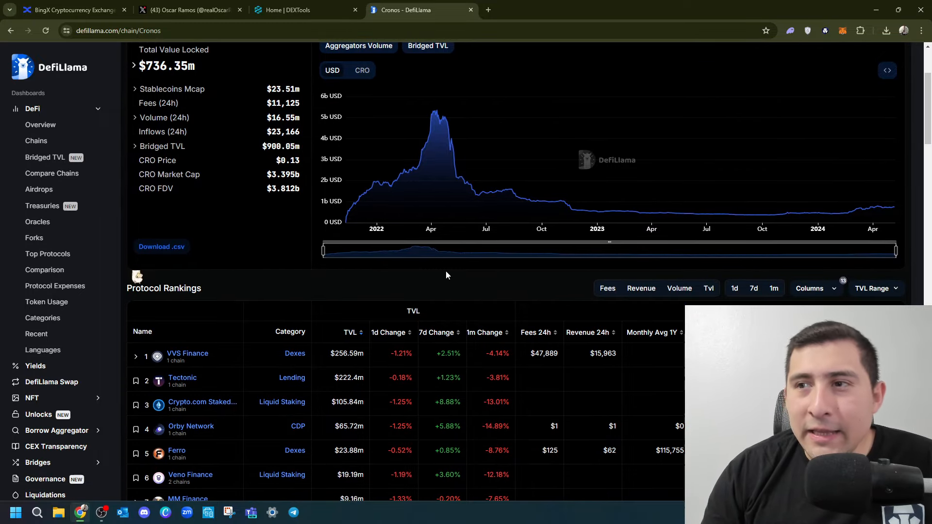
mouse_move(882, 203)
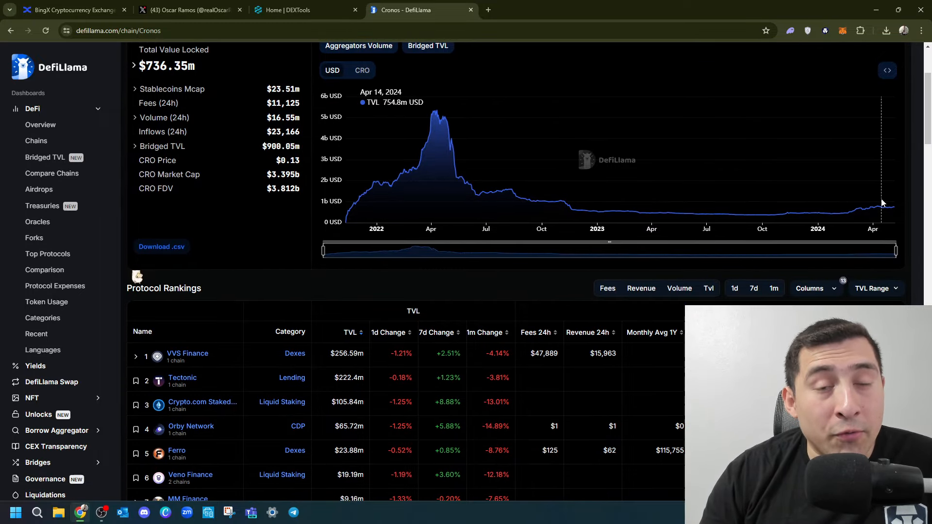
mouse_move(393, 188)
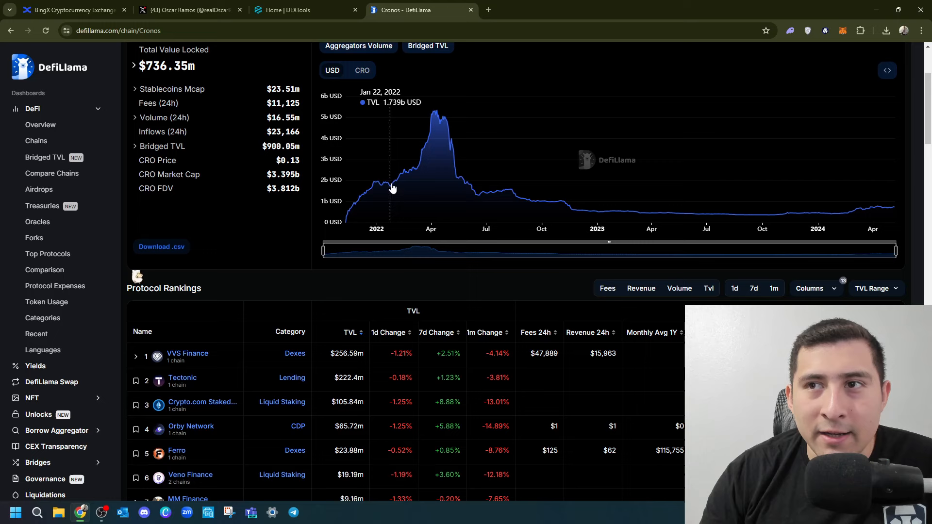
mouse_move(532, 158)
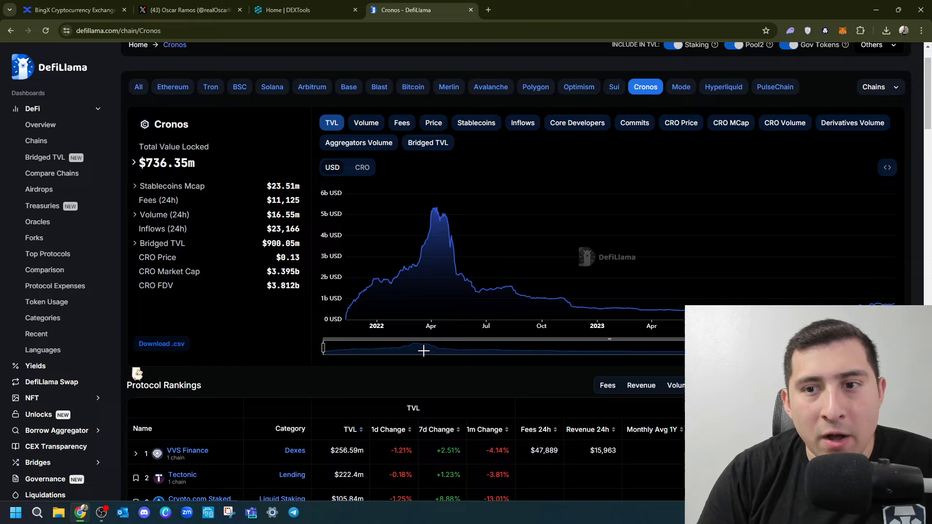
scroll(down, 3)
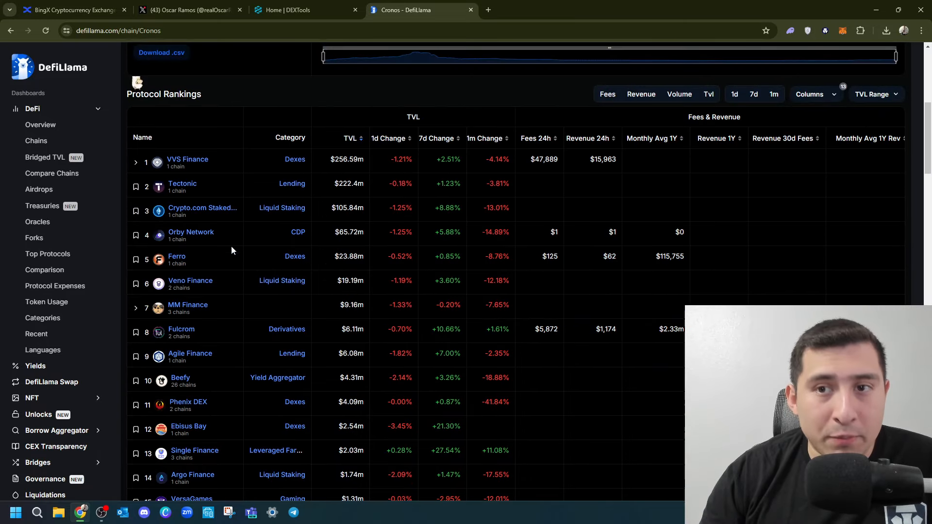
scroll(down, 3)
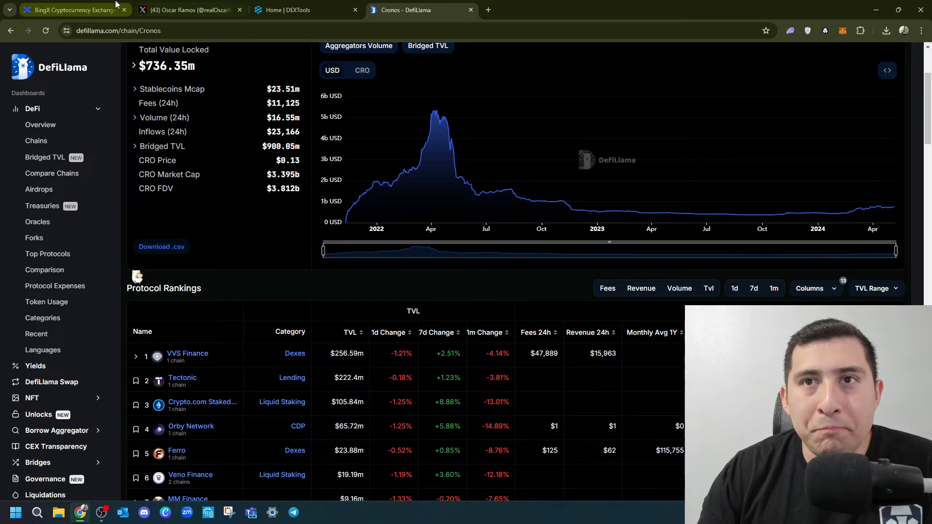
- Revisit the X profile's May 6 Cronos posts, then show the DEXTools Cronos pair list with CAW/WCRO
click(189, 10)
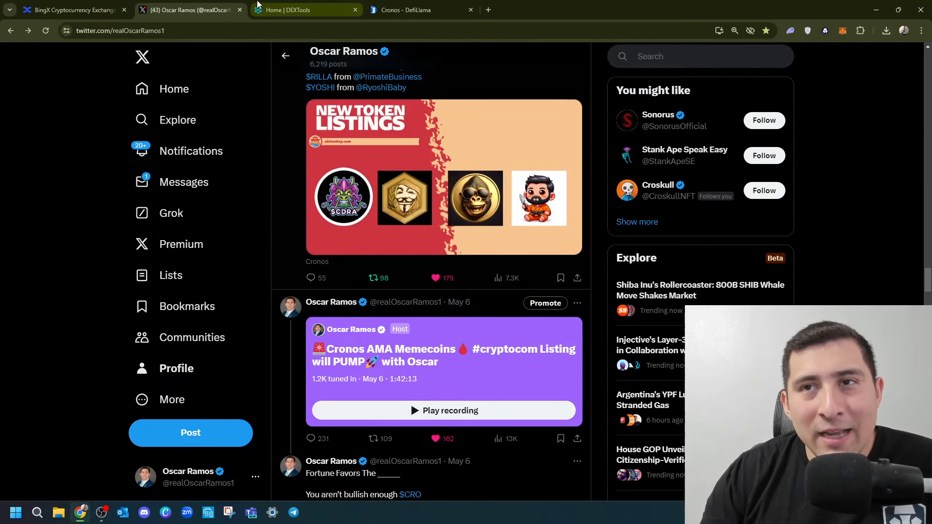
click(301, 9)
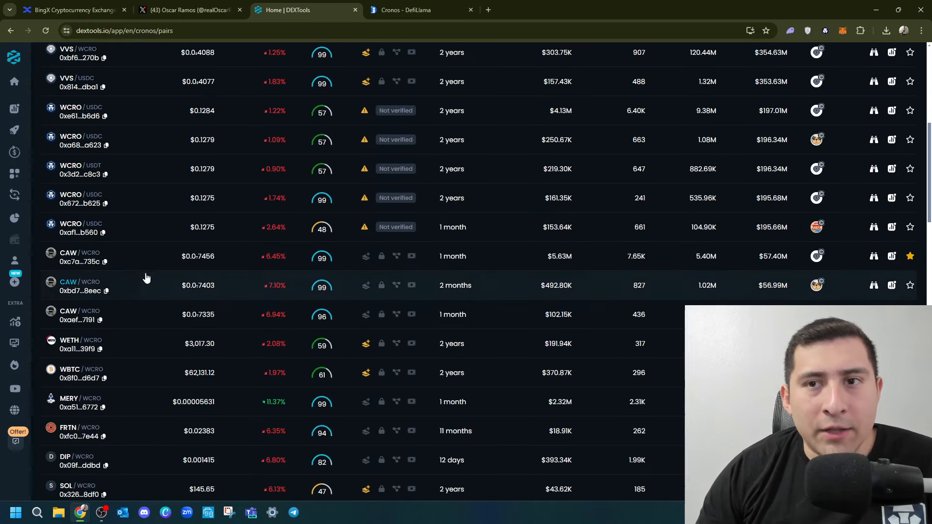
mouse_move(81, 258)
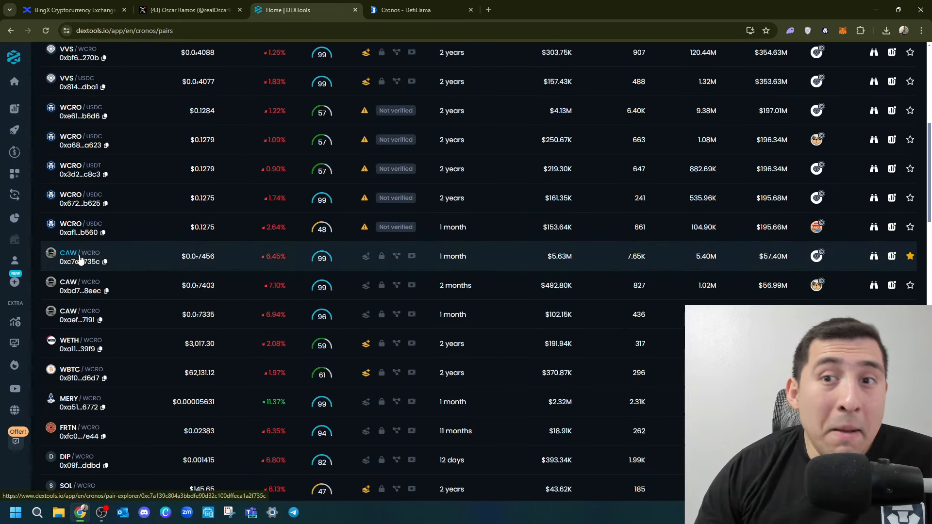
click(68, 257)
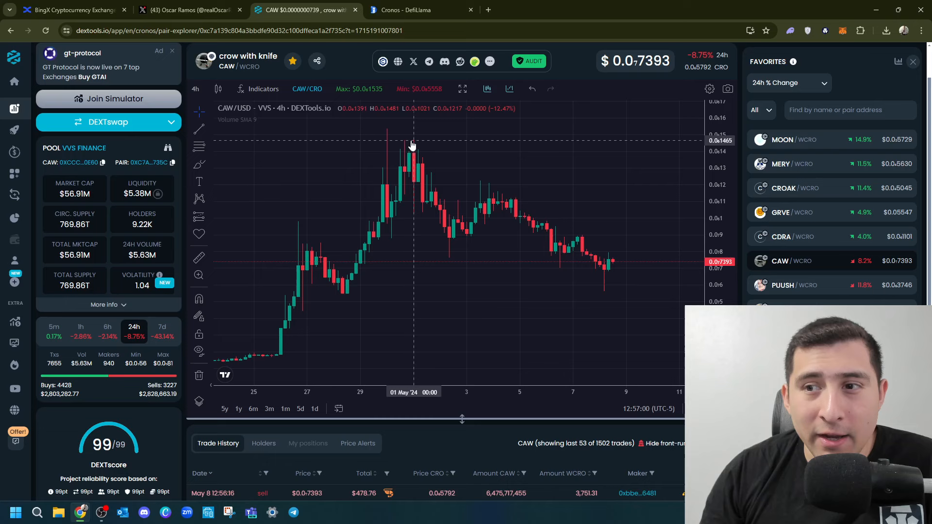
mouse_move(408, 142)
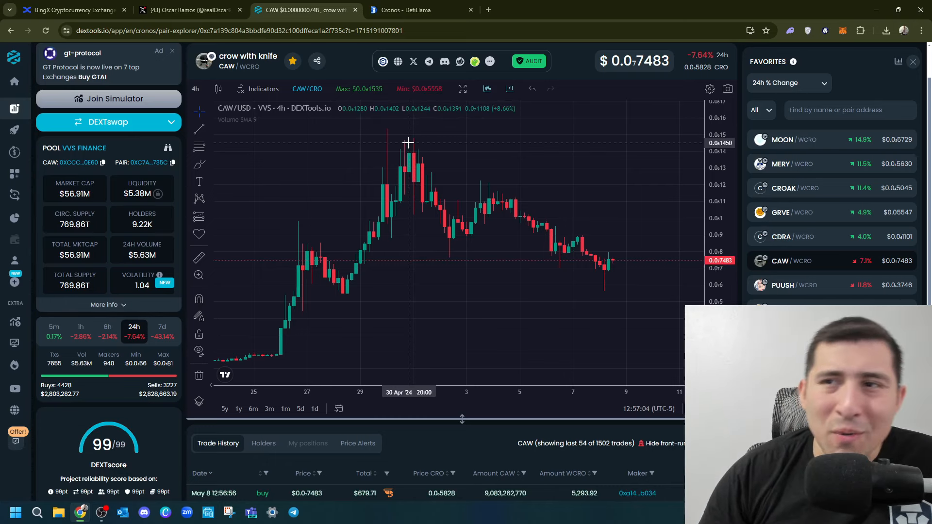
mouse_move(410, 148)
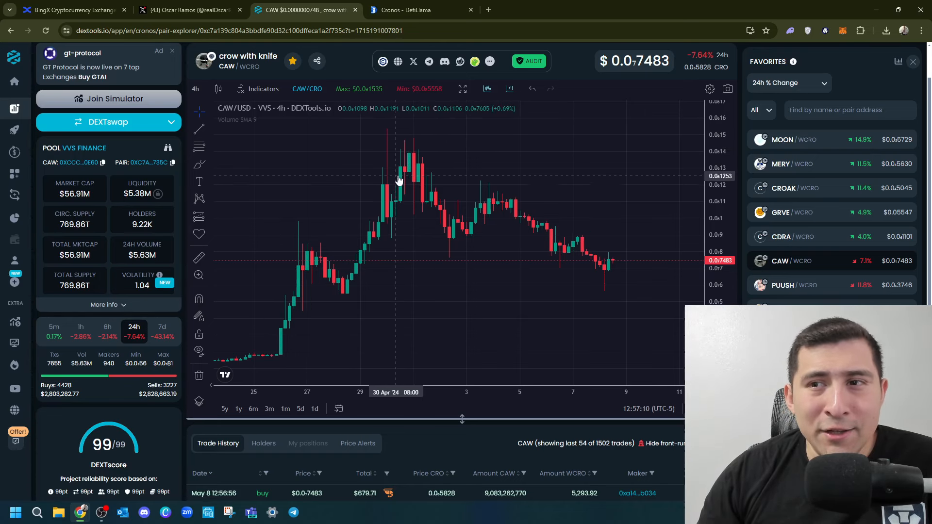
mouse_move(419, 148)
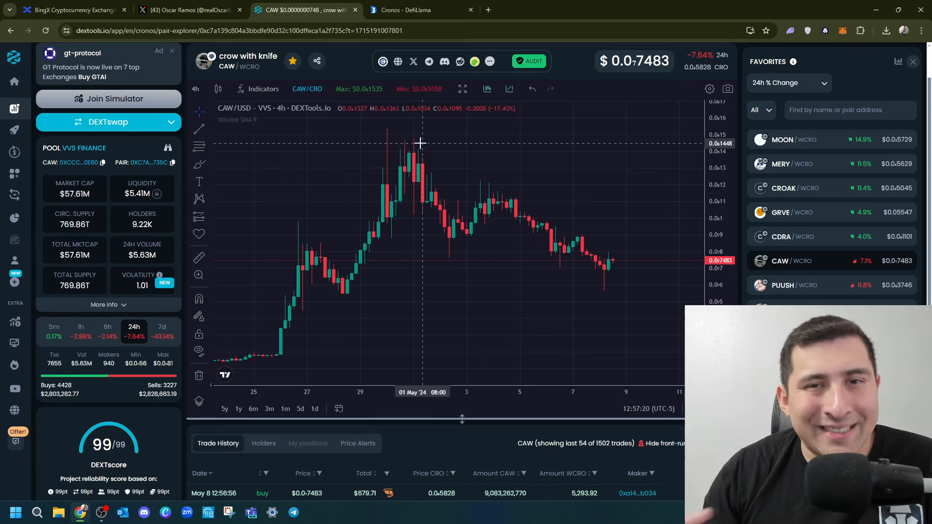
mouse_move(610, 273)
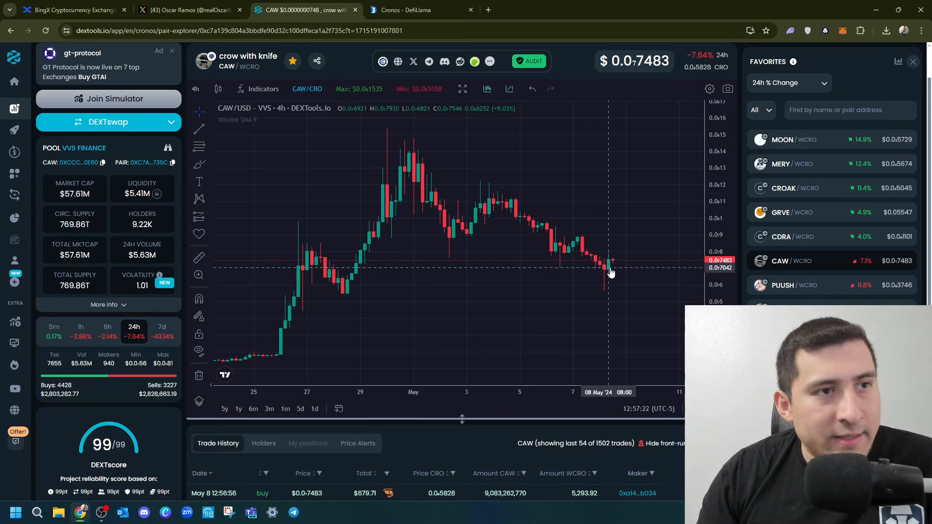
mouse_move(620, 265)
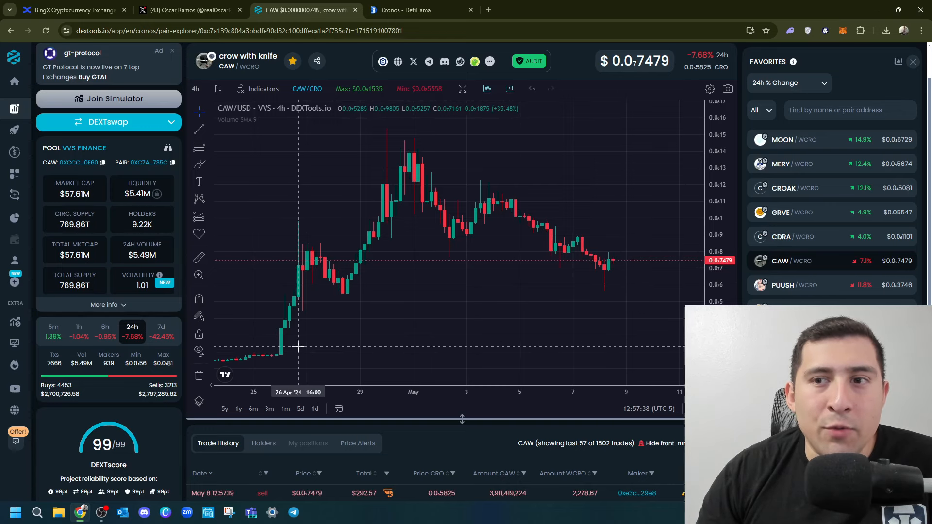
mouse_move(364, 285)
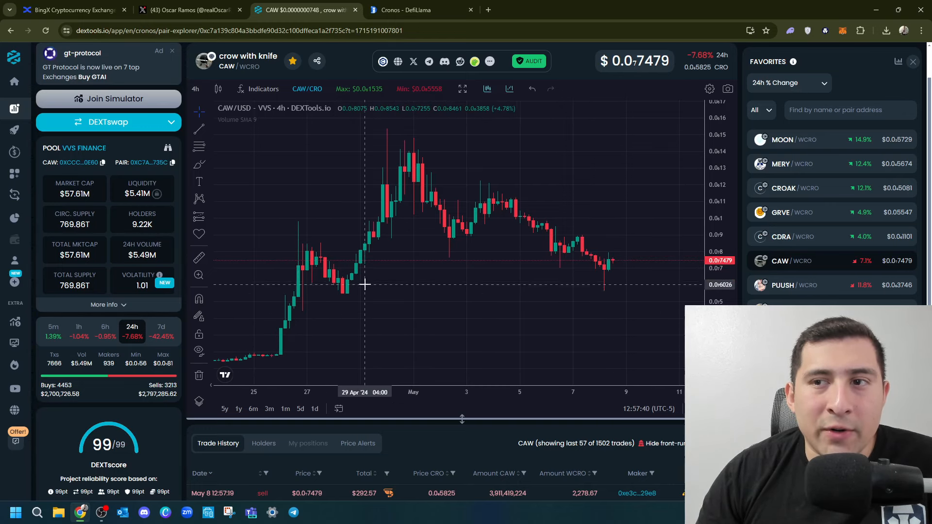
mouse_move(622, 271)
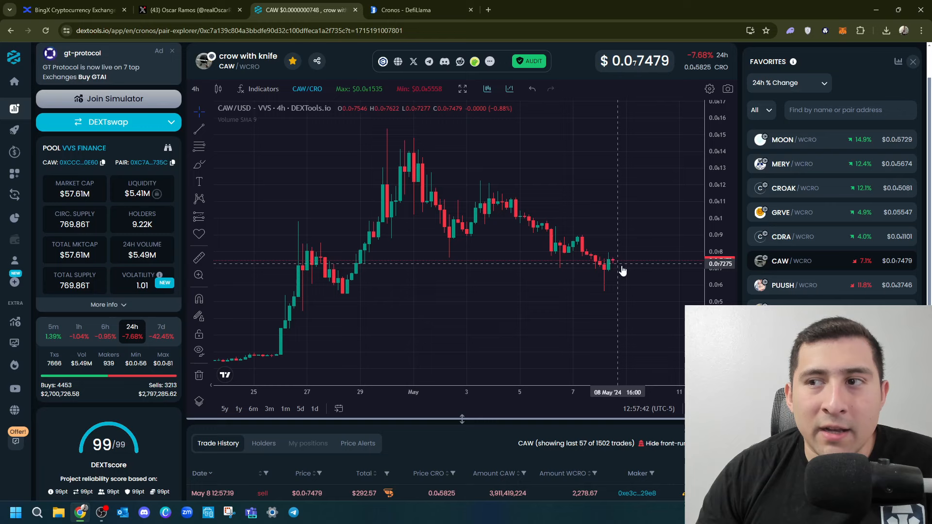
mouse_move(418, 129)
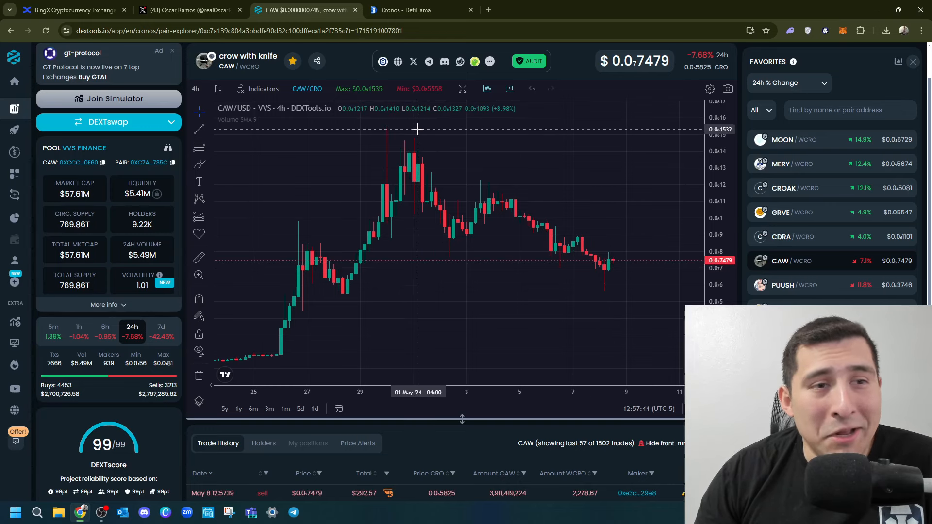
mouse_move(289, 247)
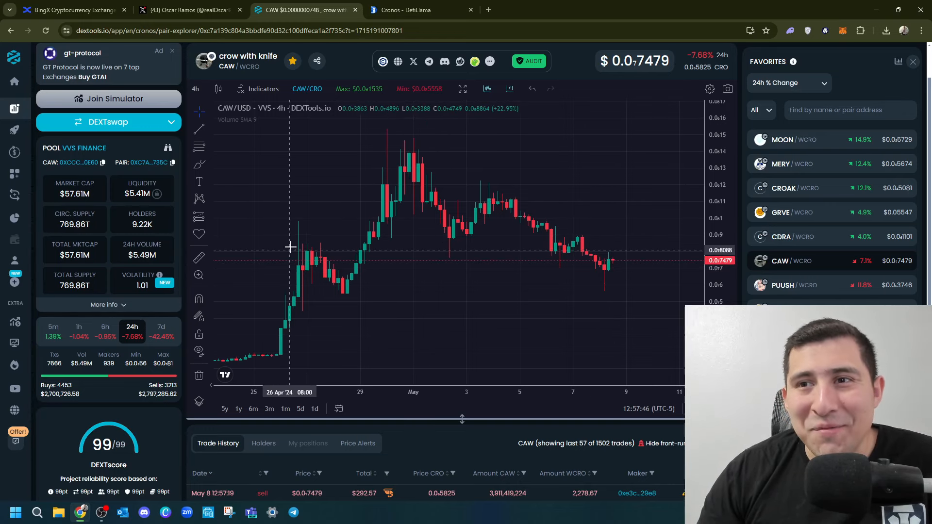
mouse_move(279, 236)
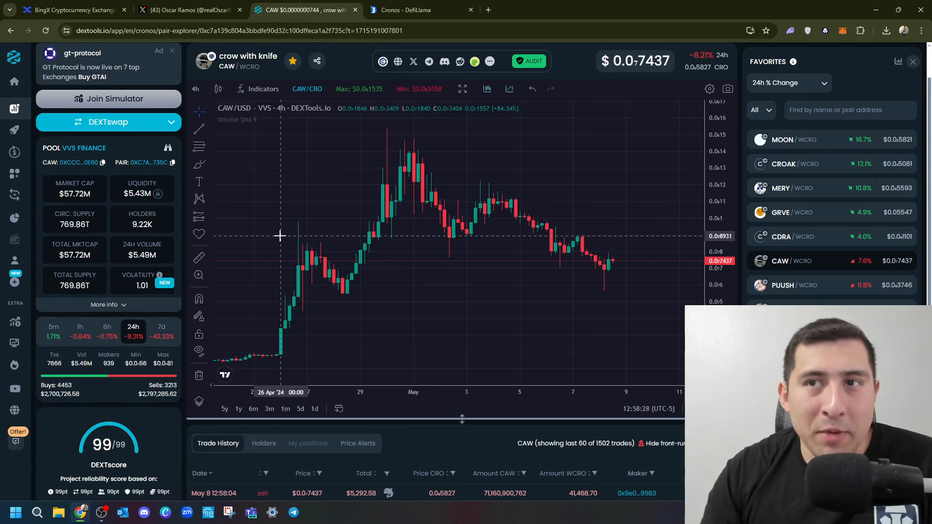
click(193, 10)
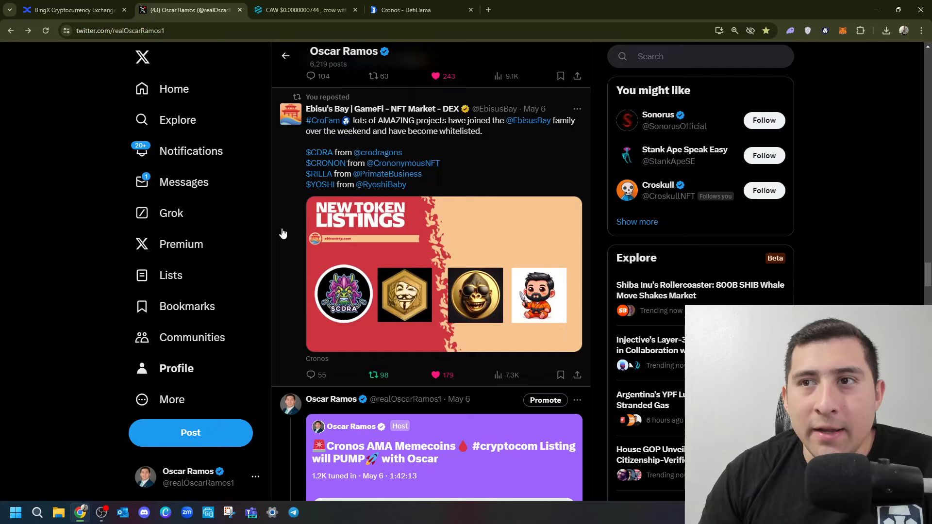
scroll(down, 3)
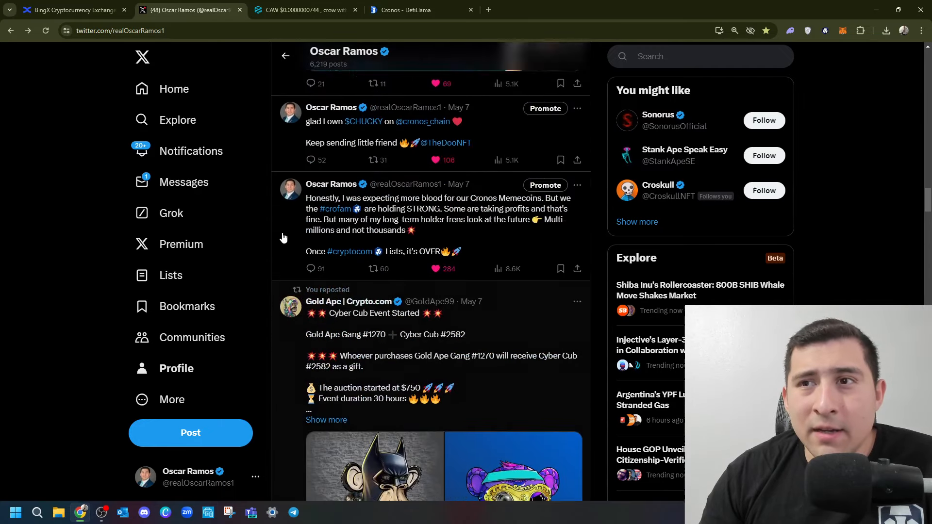
scroll(down, 3)
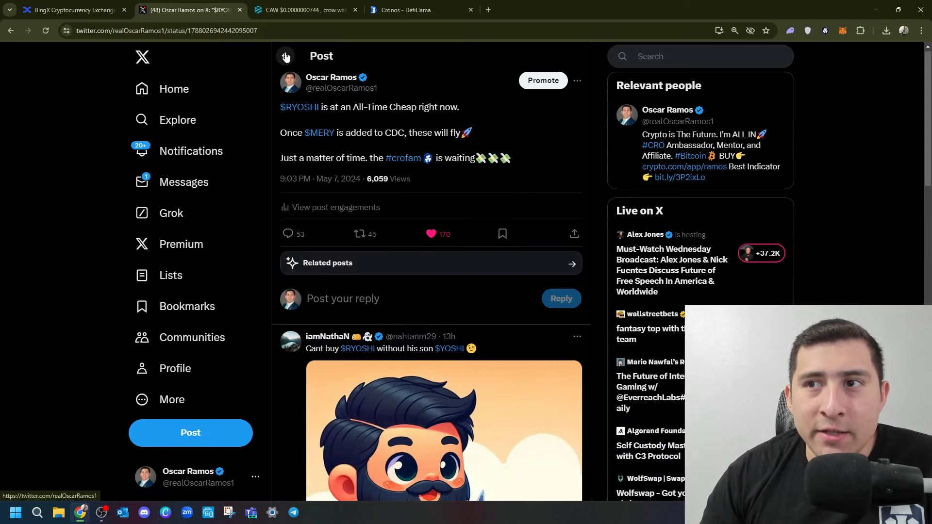
click(286, 57)
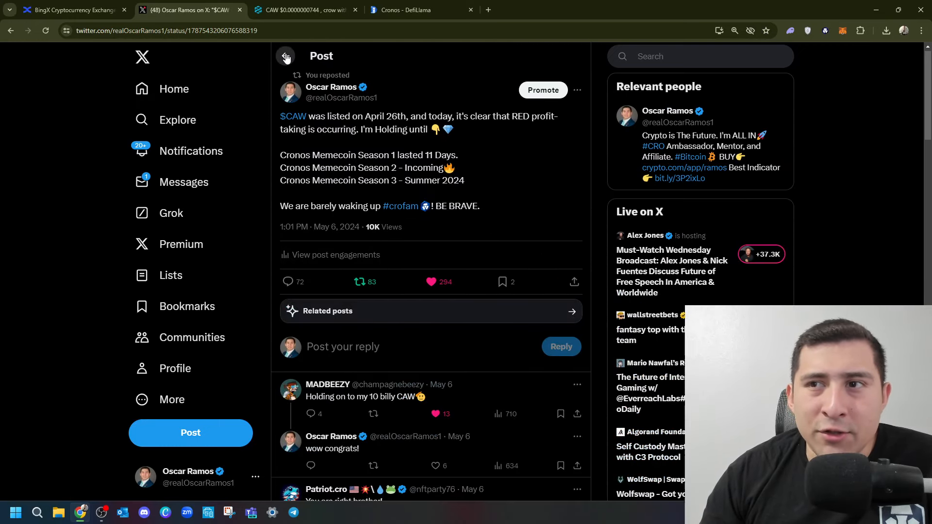
click(286, 56)
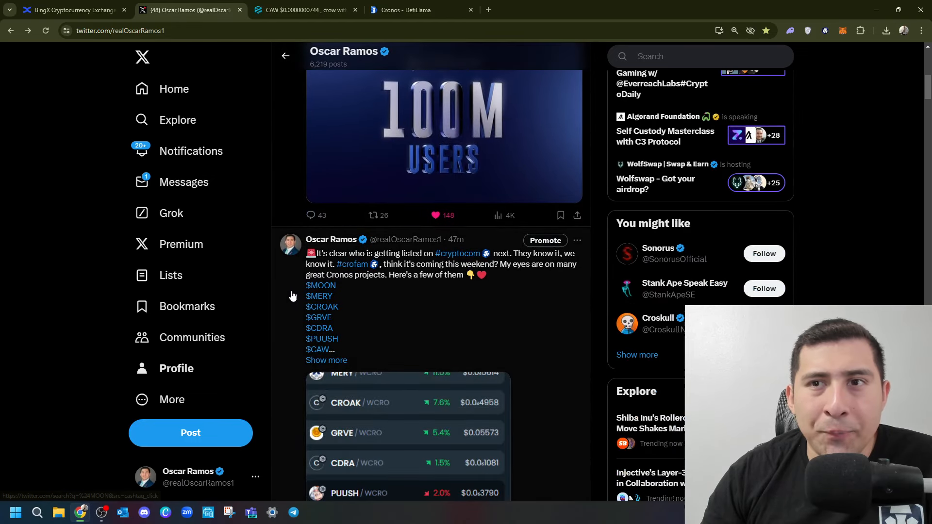
scroll(down, 3)
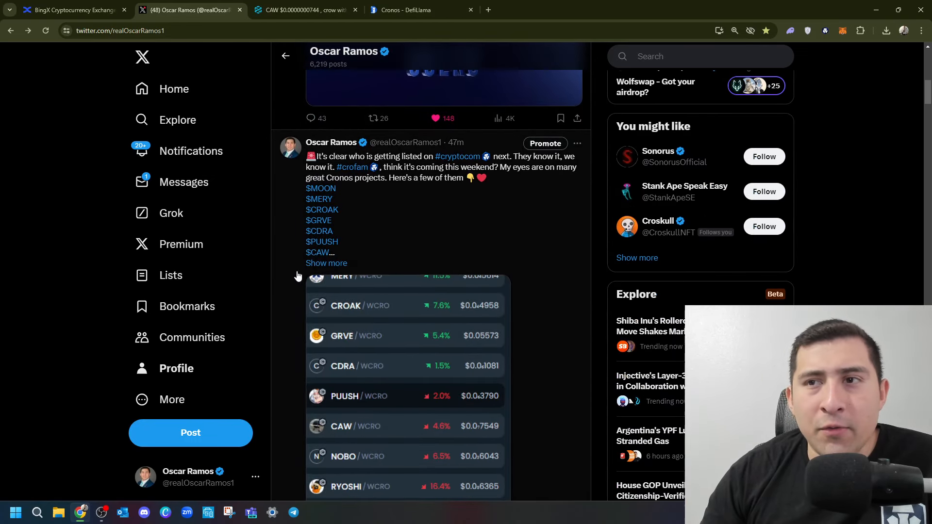
click(298, 10)
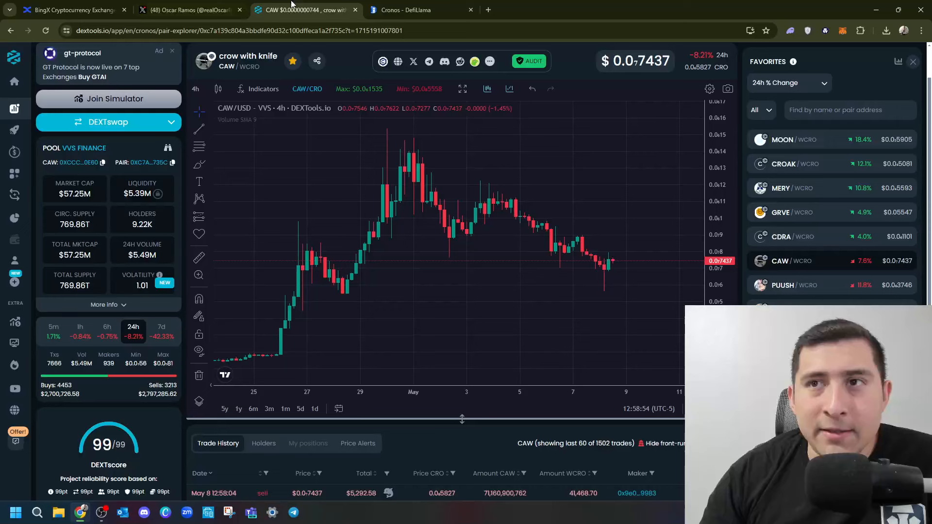
mouse_move(823, 193)
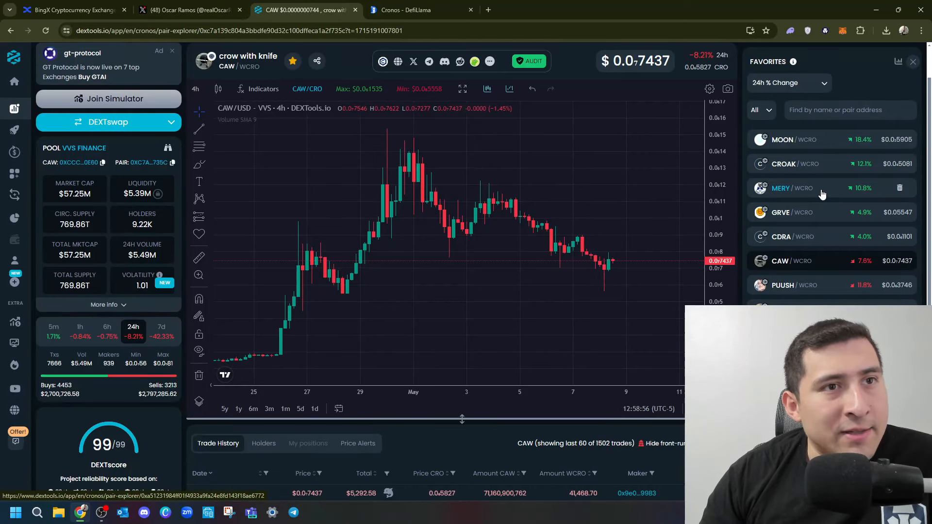
- Switch from the CAW chart to the MERY/WCRO (Mistery) daily price chart via Favorites
click(781, 188)
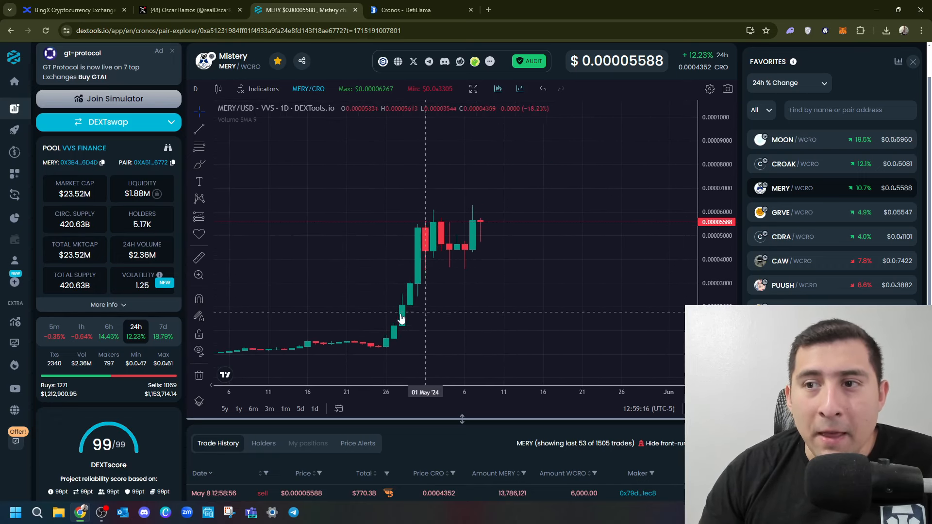
mouse_move(404, 309)
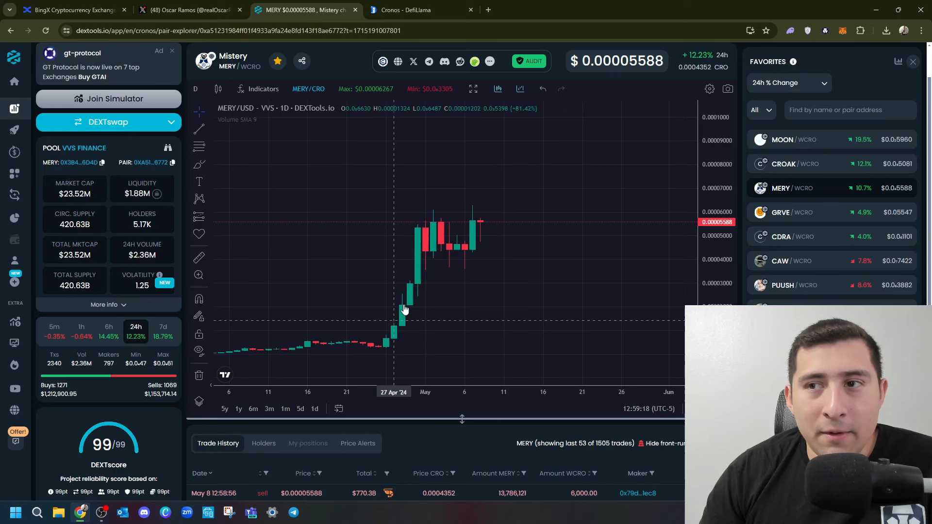
mouse_move(393, 322)
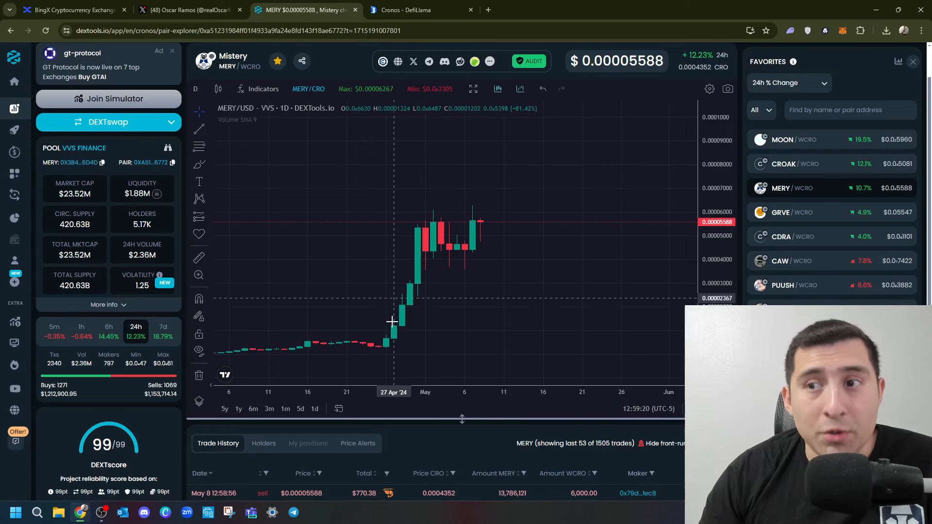
mouse_move(410, 313)
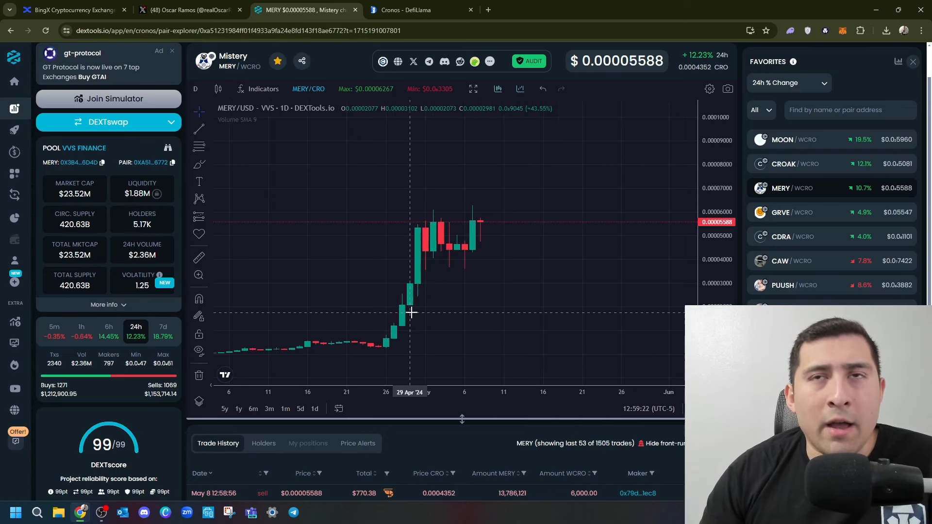
mouse_move(394, 345)
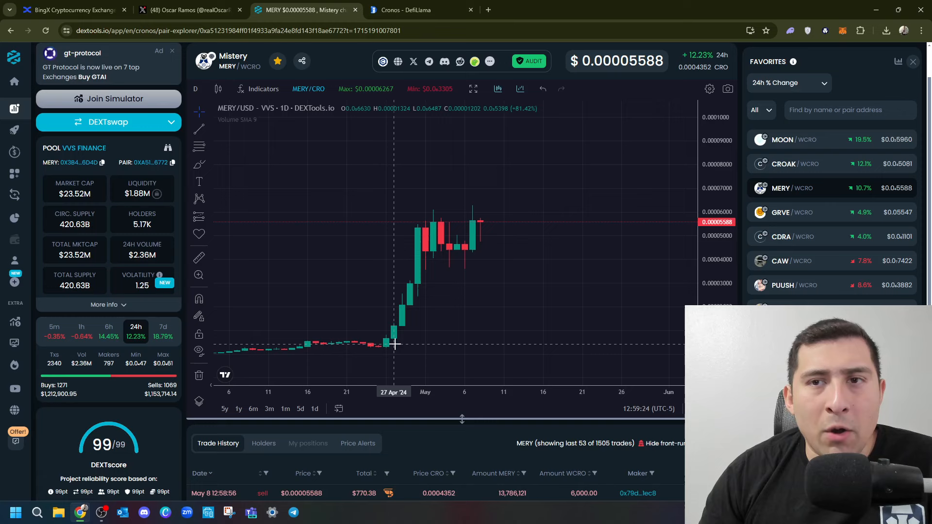
mouse_move(399, 325)
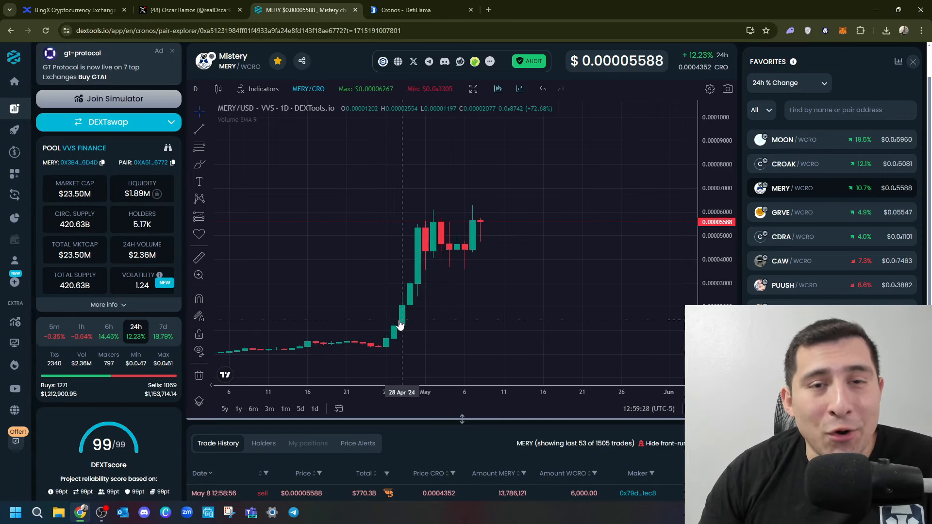
mouse_move(376, 308)
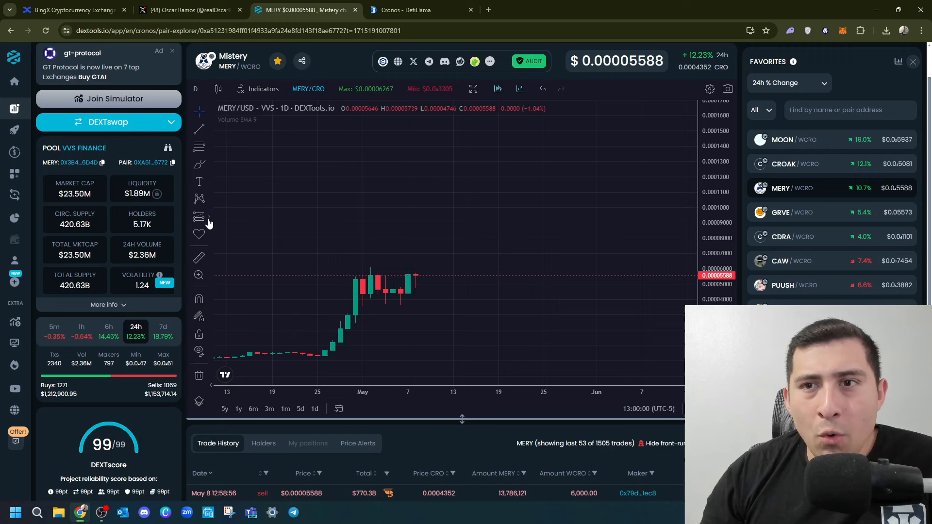
mouse_move(454, 271)
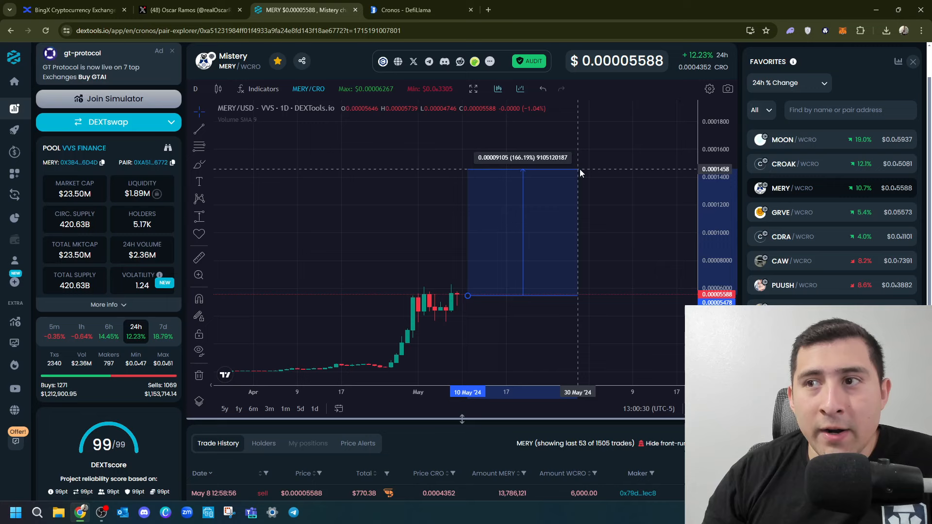
mouse_move(573, 214)
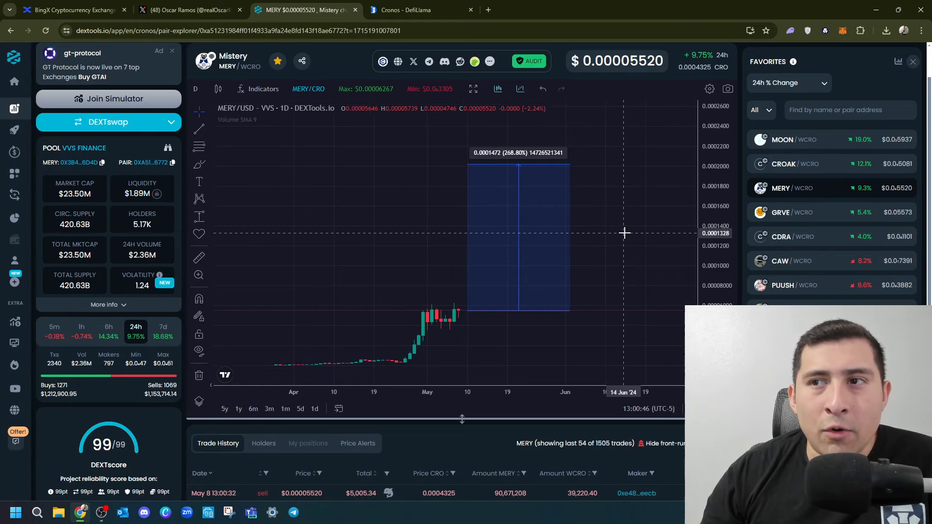
mouse_move(624, 235)
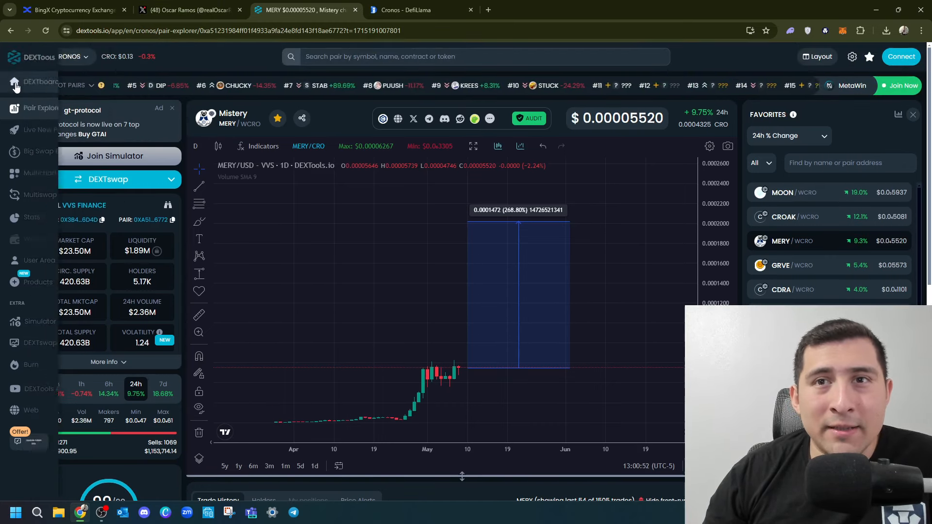
- Browse the DEXTboard Cronos pairs list from DEXTools Home, then return to DefiLlama's Cronos page
click(15, 81)
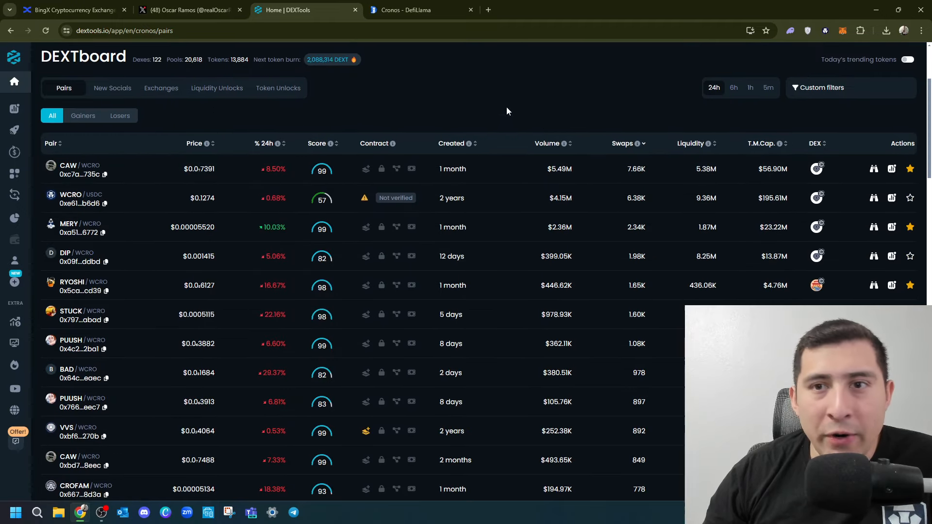
scroll(down, 3)
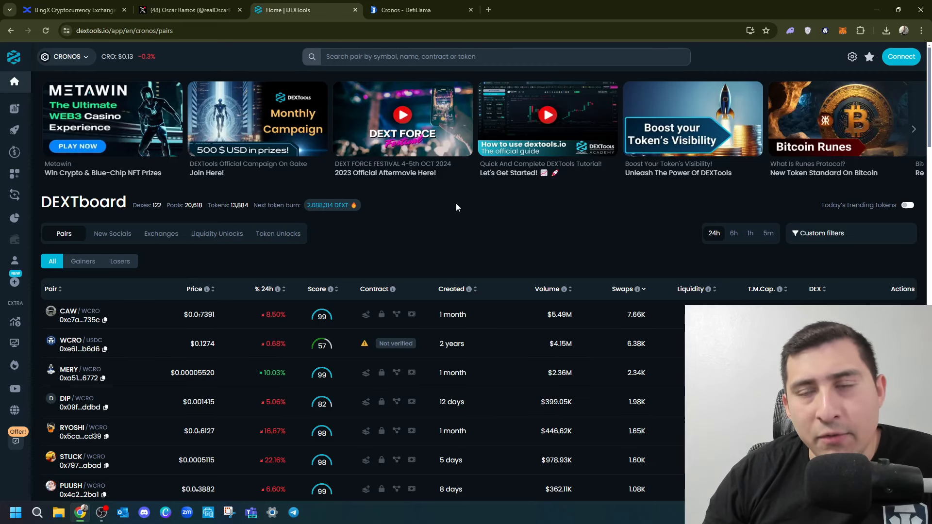
click(406, 10)
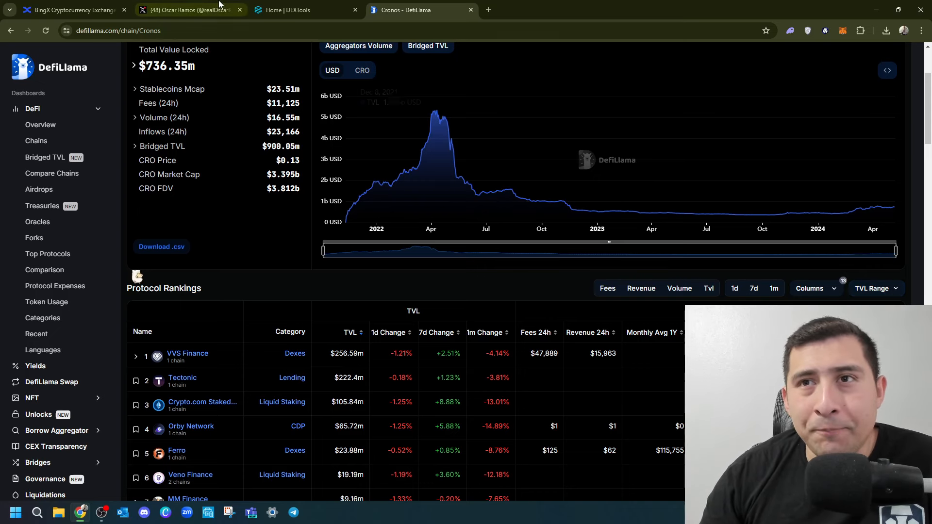
- Recheck the X profile's Cronos listing watchlist post, then return to the DEXTboard Cronos pairs list
click(162, 9)
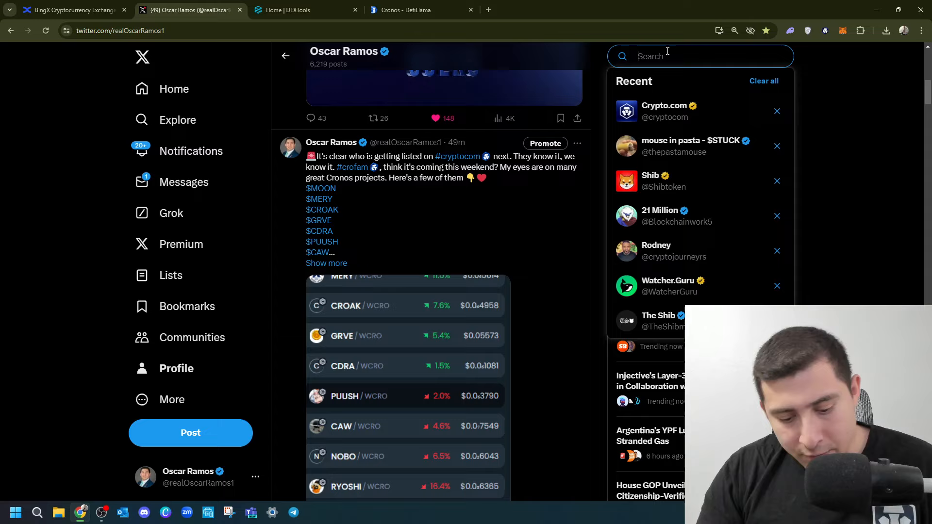
text(up)
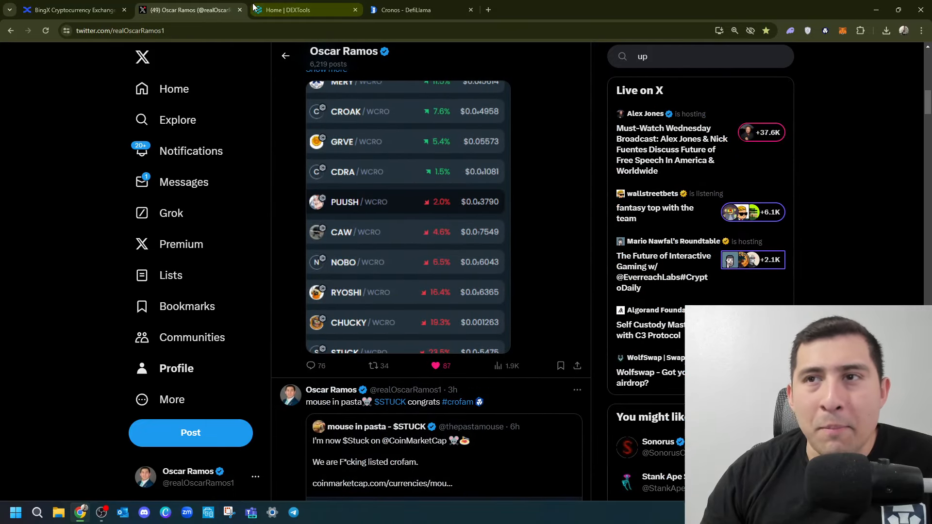
click(304, 10)
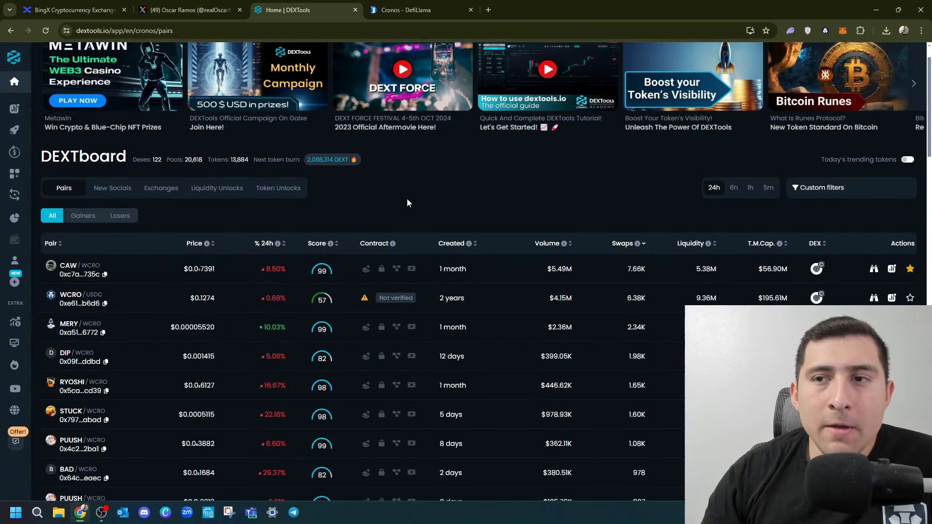
scroll(down, 3)
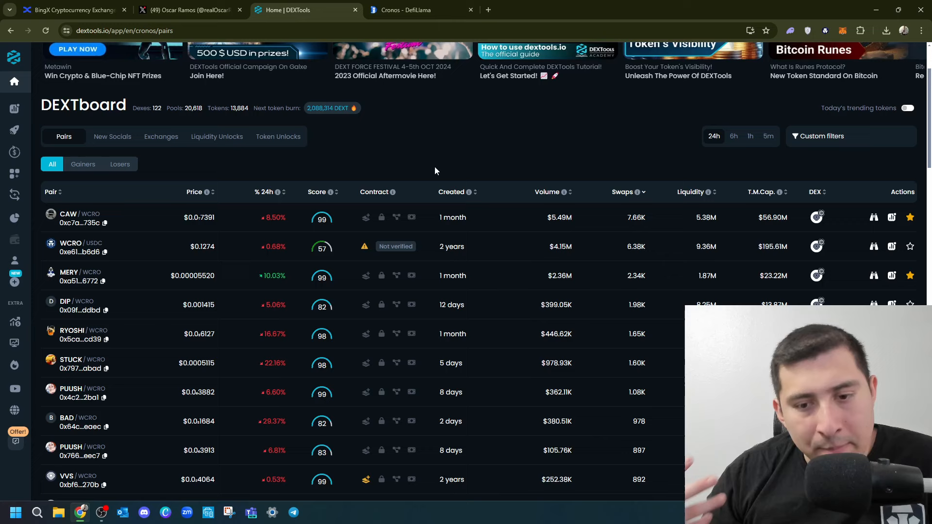